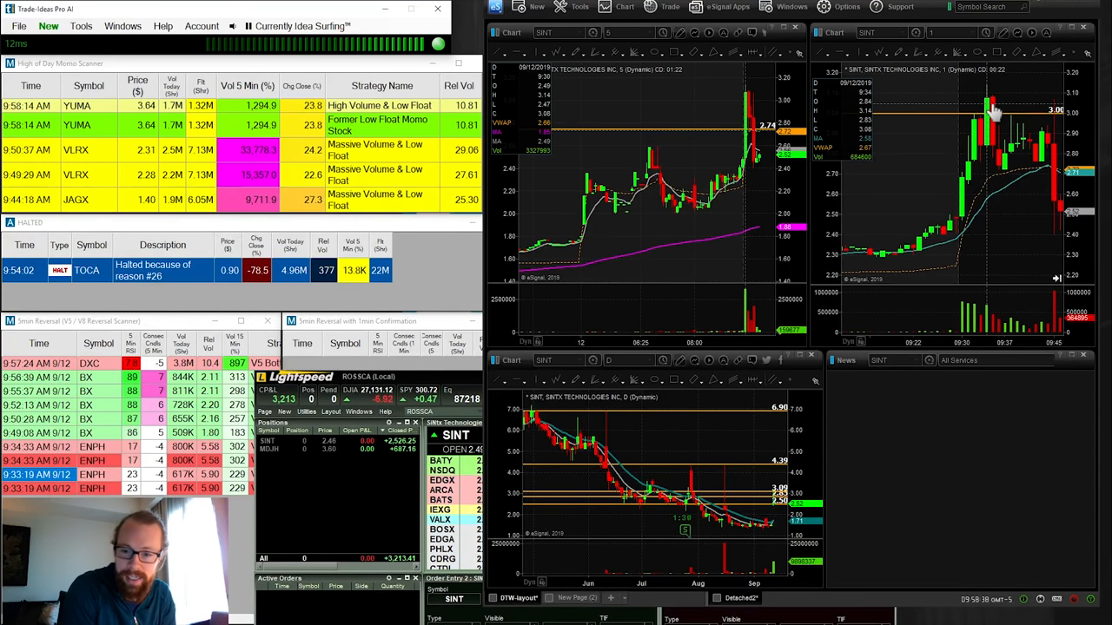
mouse_move(879, 155)
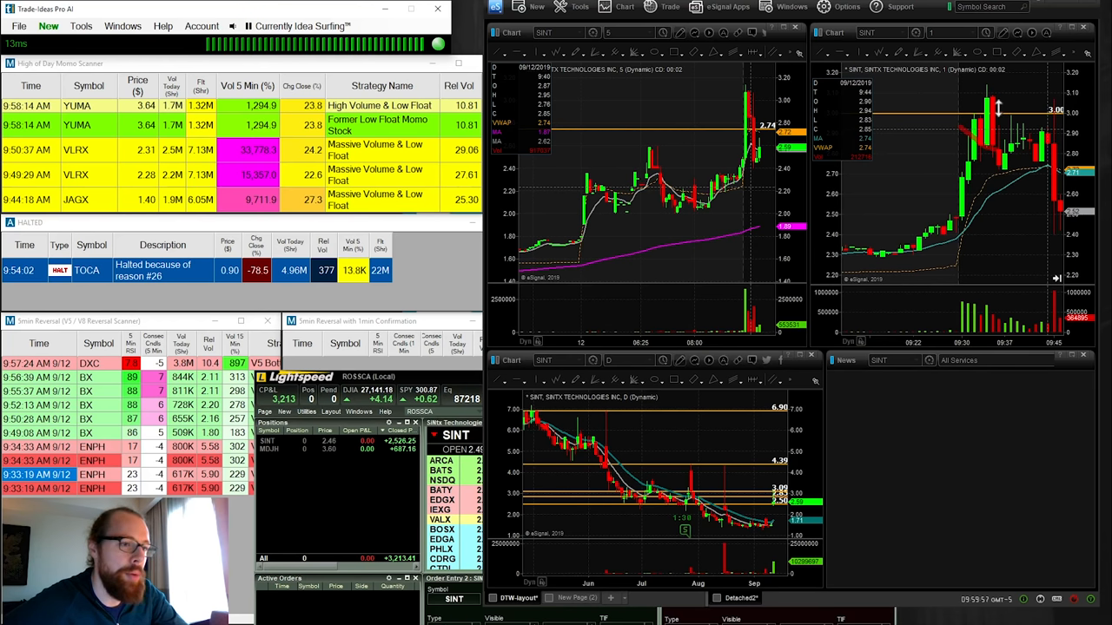
mouse_move(999, 131)
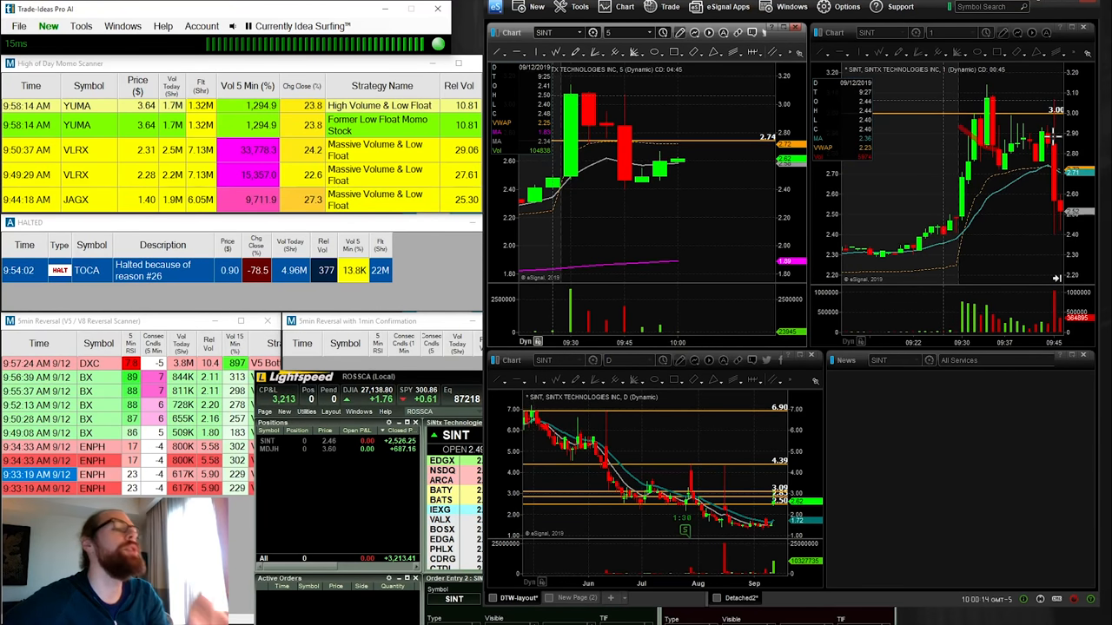
mouse_move(610, 113)
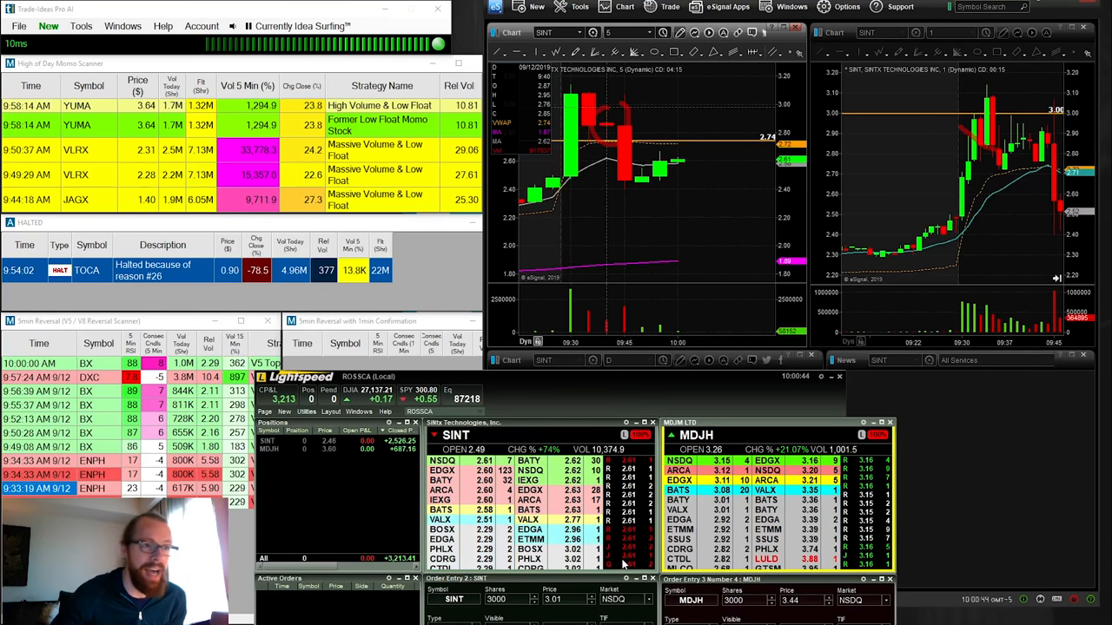
mouse_move(1029, 146)
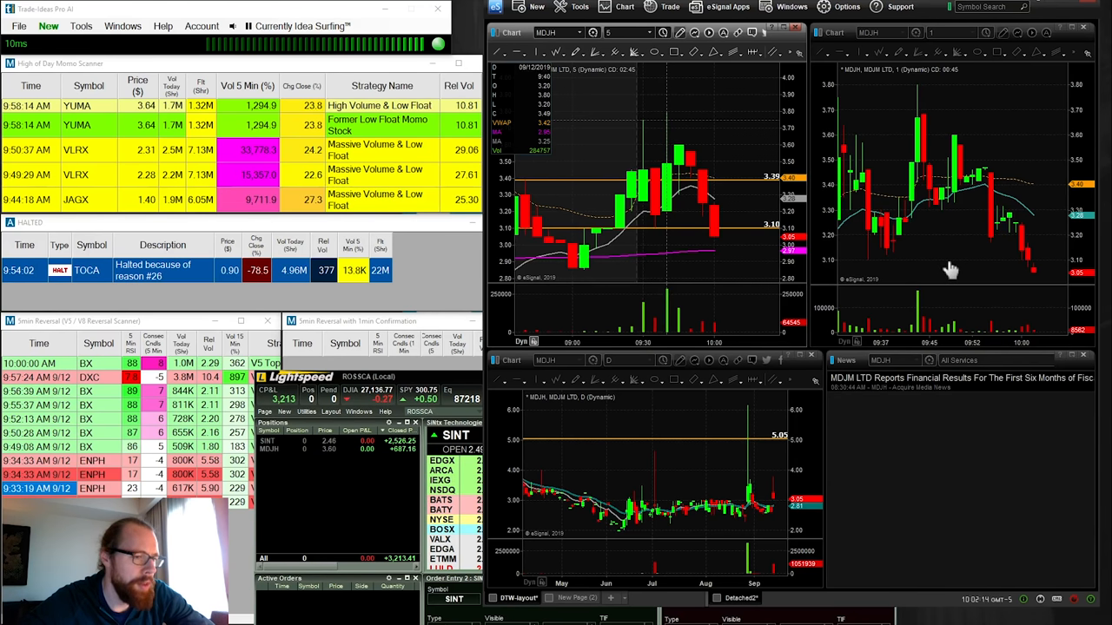
mouse_move(950, 333)
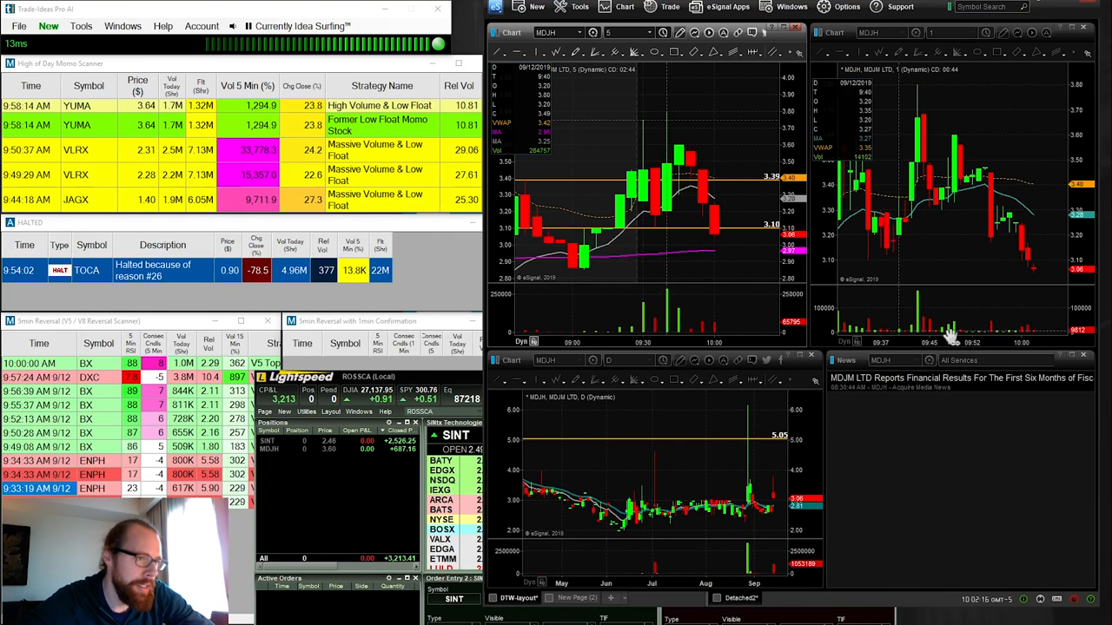